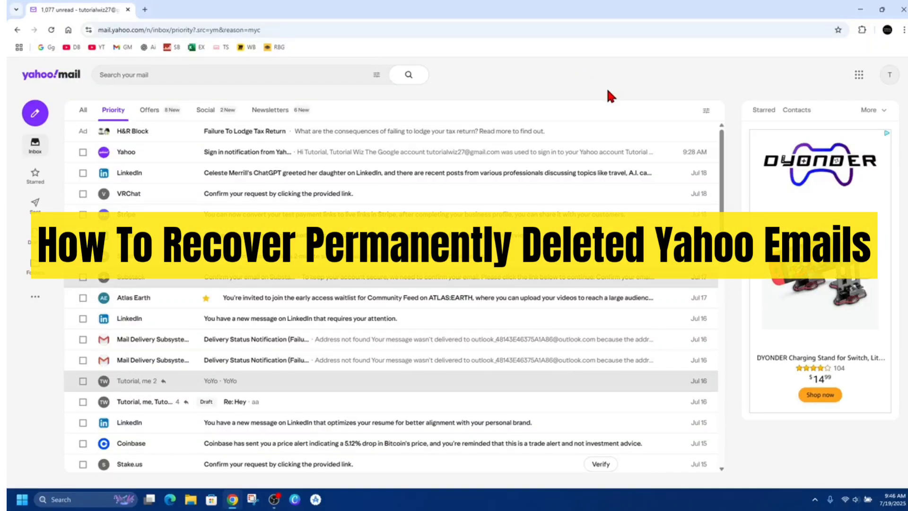
pyautogui.moveTo(591, 330)
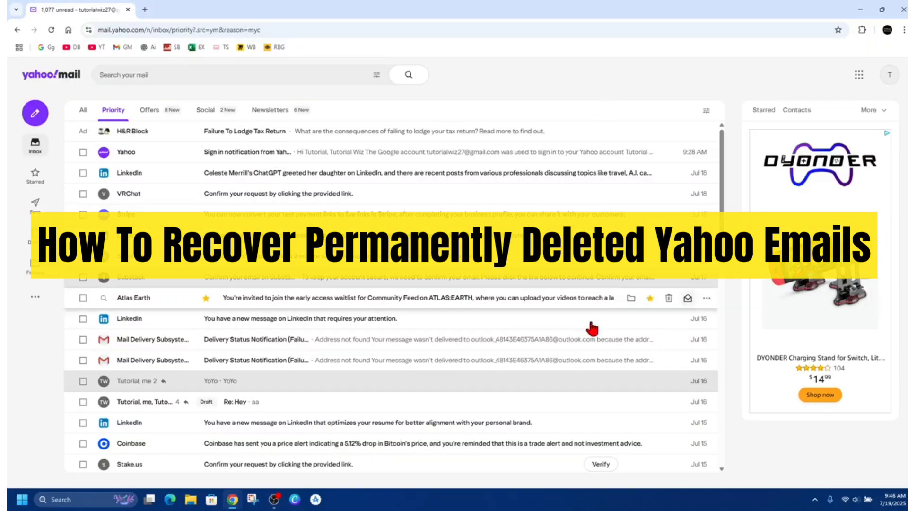
pyautogui.moveTo(648, 94)
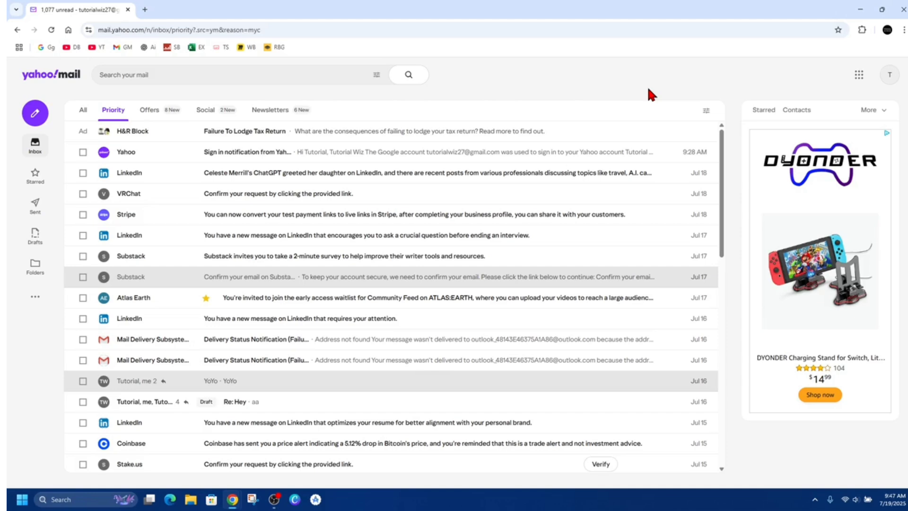
pyautogui.moveTo(521, 126)
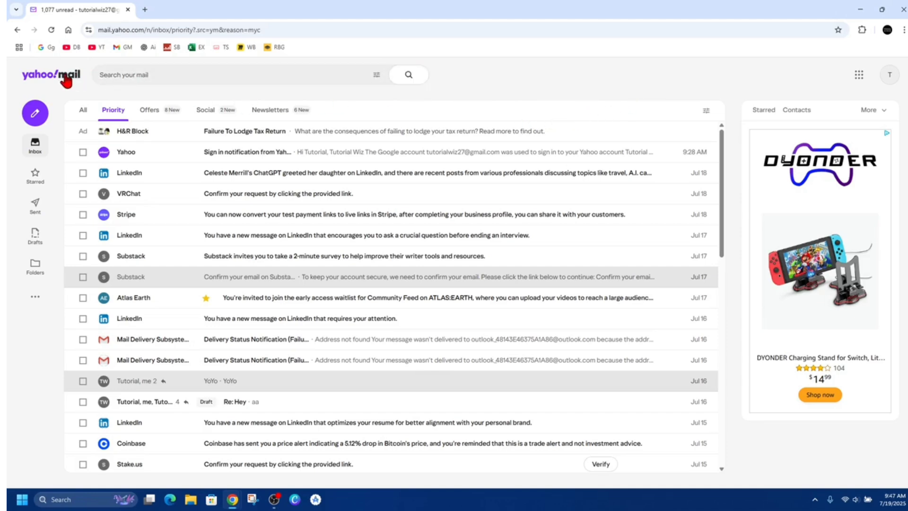
pyautogui.moveTo(574, 90)
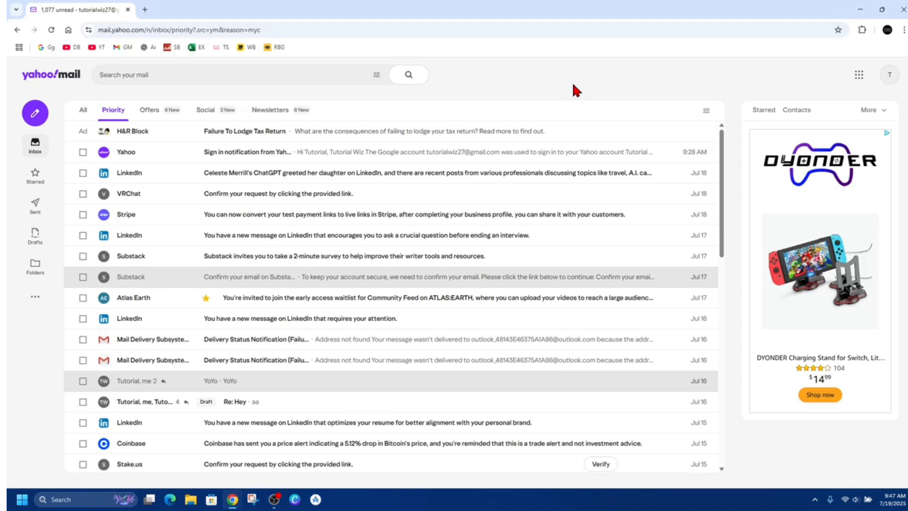
# - Open Help from the More sidebar menu and browse the New Yahoo Mail help topics
pyautogui.click(34, 297)
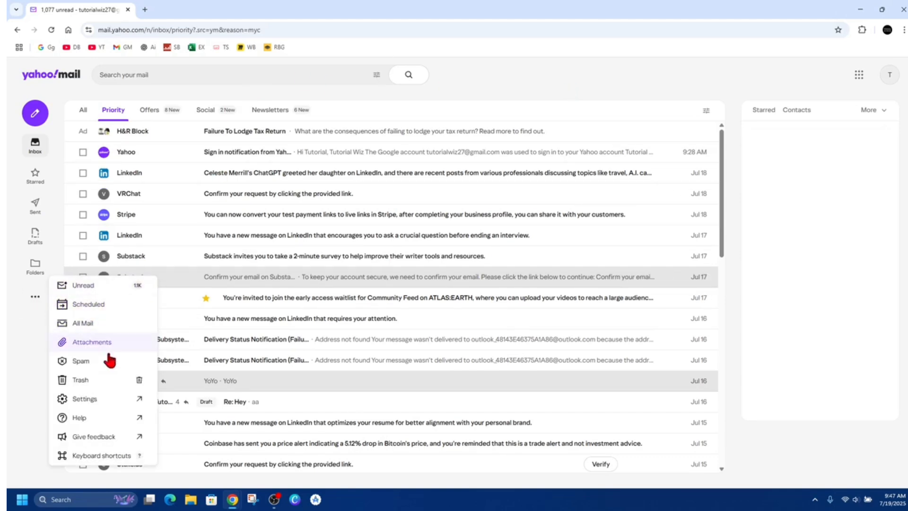
pyautogui.click(78, 417)
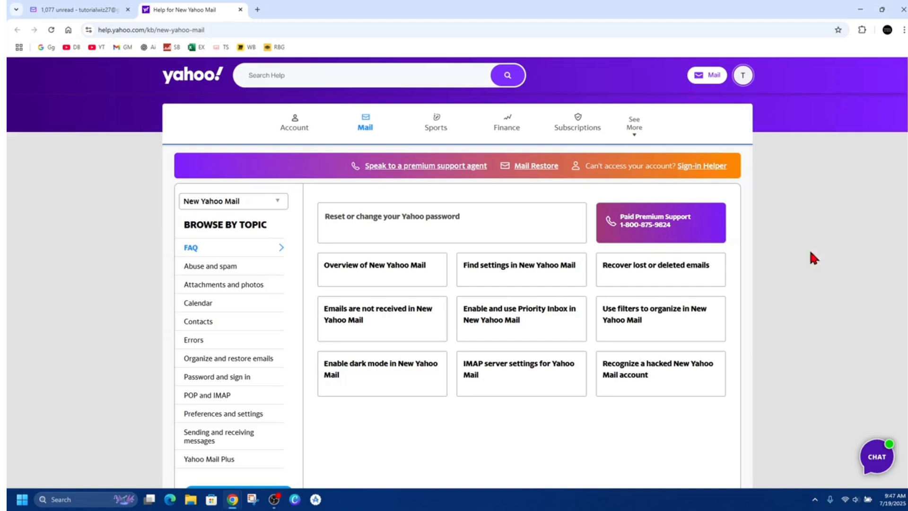
pyautogui.moveTo(743, 271)
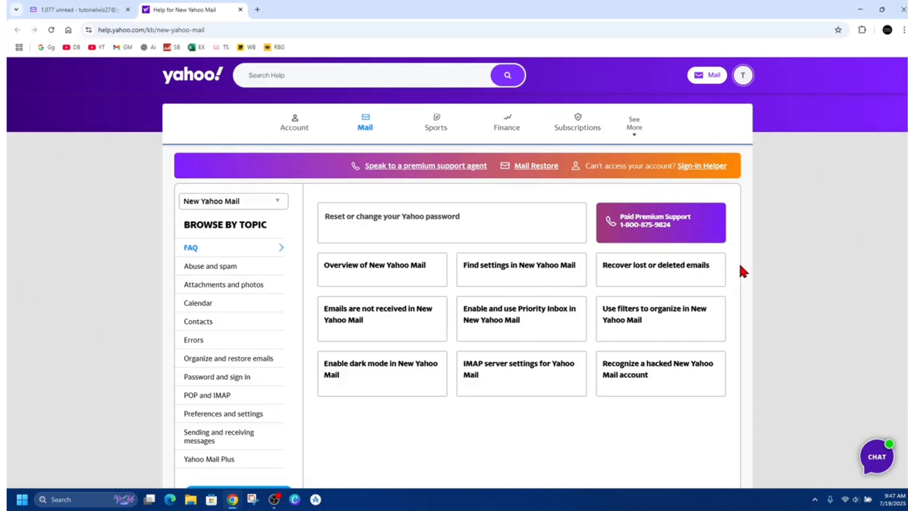
pyautogui.scroll(-3)
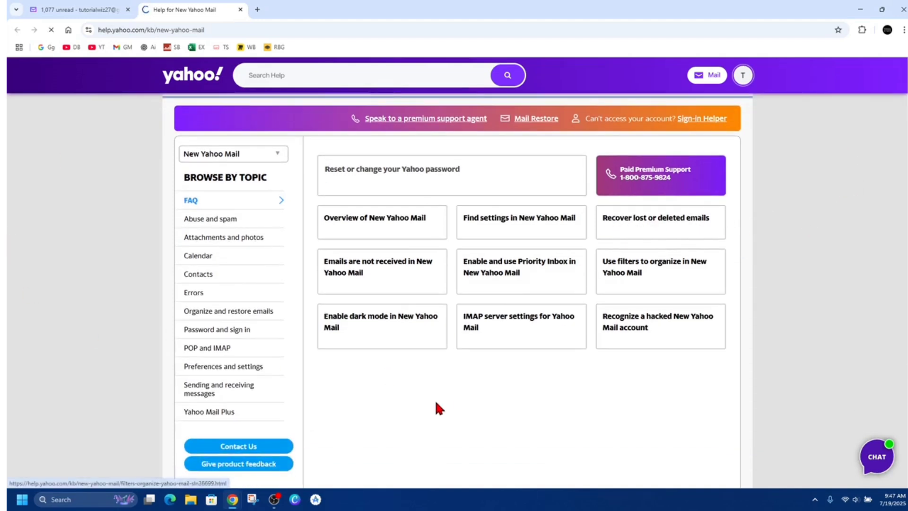
# - Open the 'Recover lost or deleted emails' help article
pyautogui.click(653, 218)
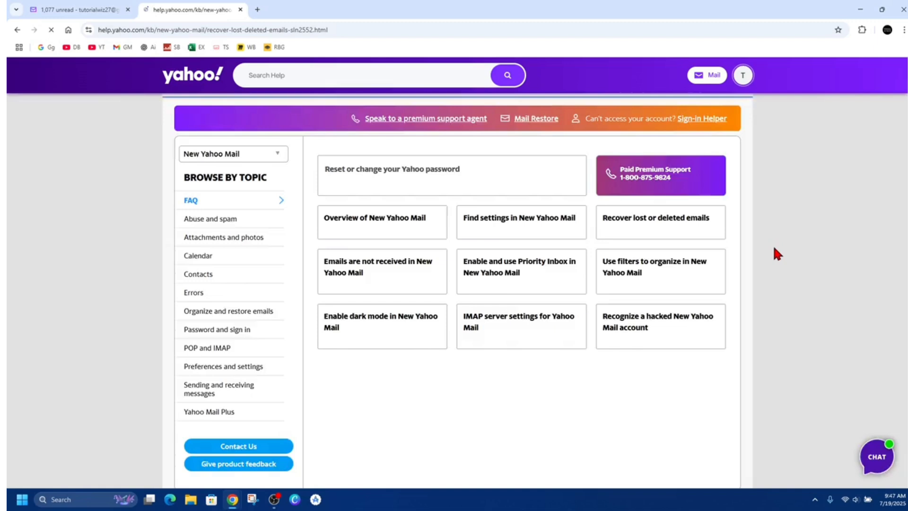
pyautogui.click(659, 222)
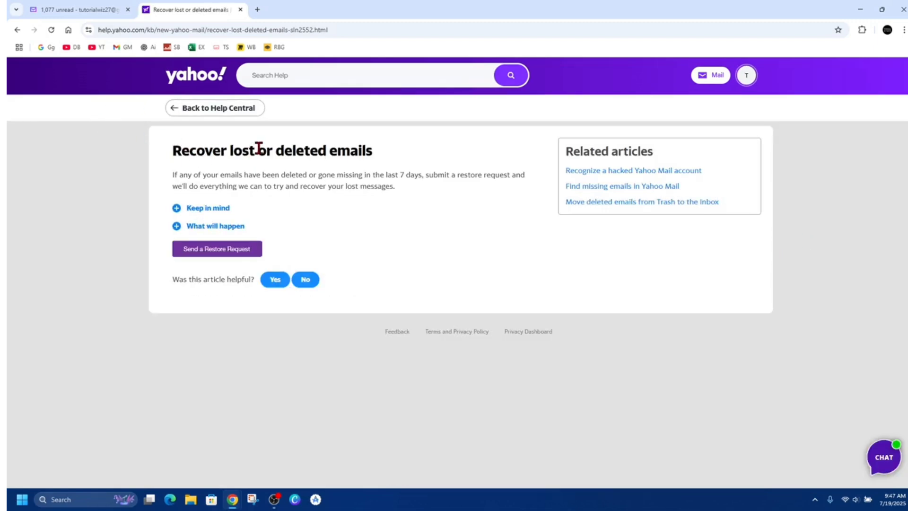
pyautogui.moveTo(259, 201)
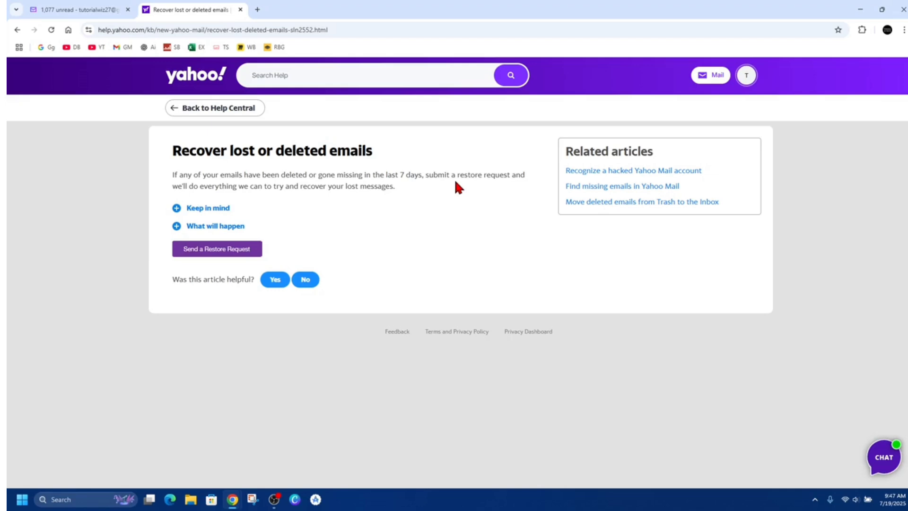
pyautogui.moveTo(443, 193)
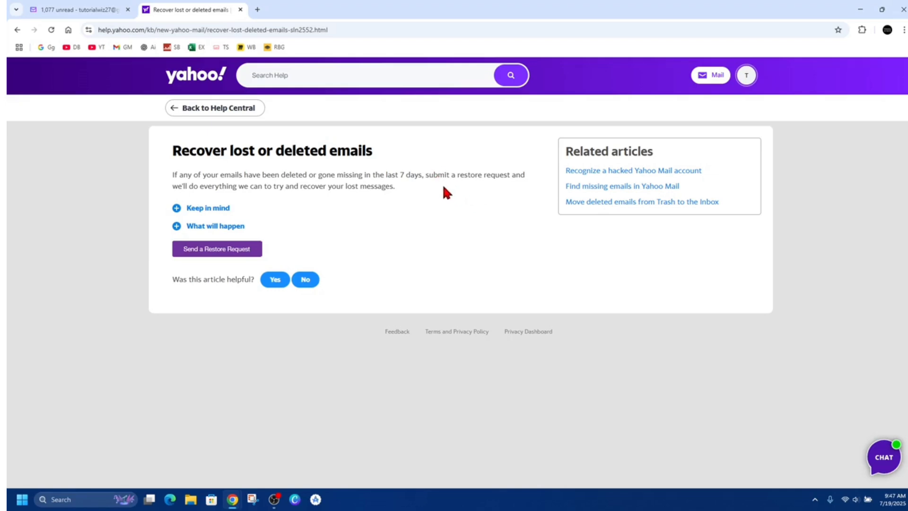
pyautogui.moveTo(243, 198)
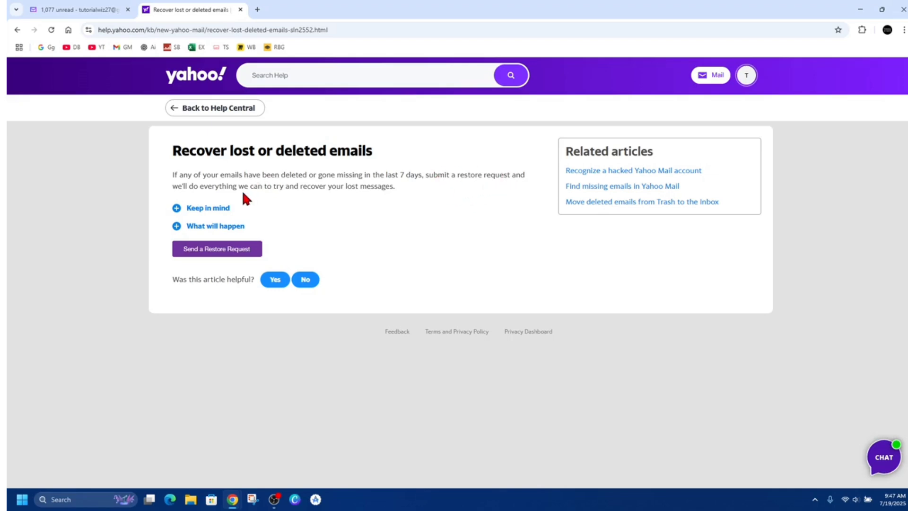
pyautogui.moveTo(306, 117)
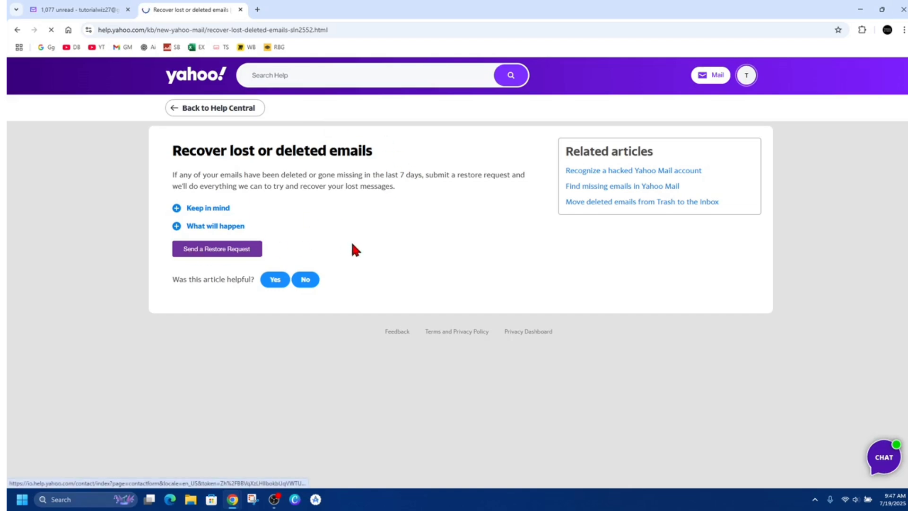
pyautogui.moveTo(474, 251)
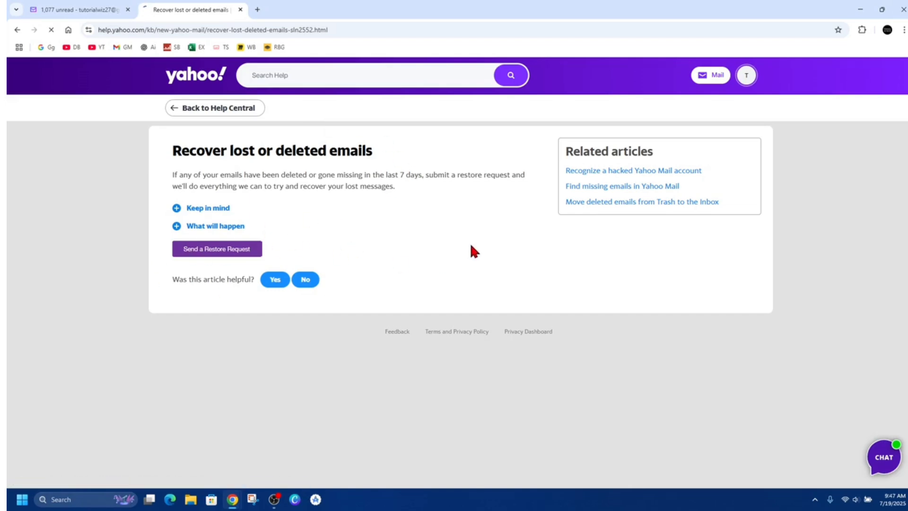
# - Start a restore request via 'Send a Restore Request' to reach the Email a specialist form
pyautogui.click(216, 248)
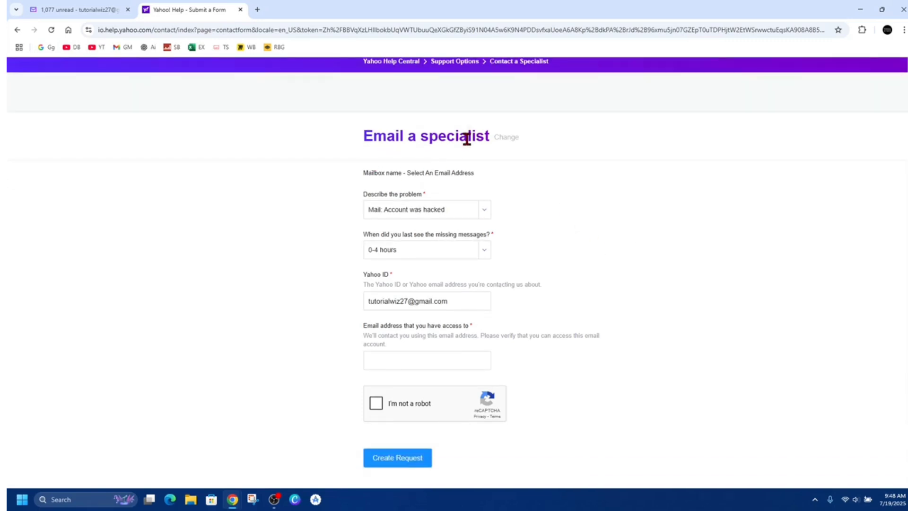
pyautogui.moveTo(493, 211)
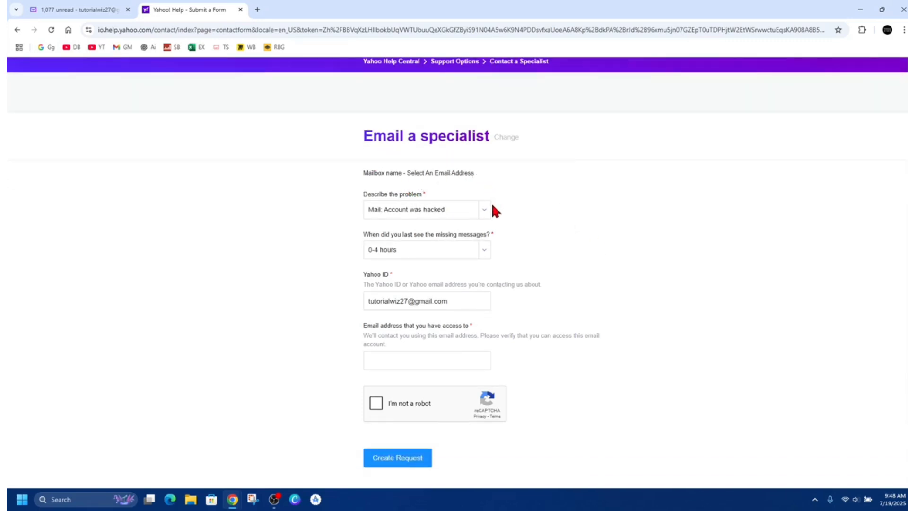
pyautogui.moveTo(473, 191)
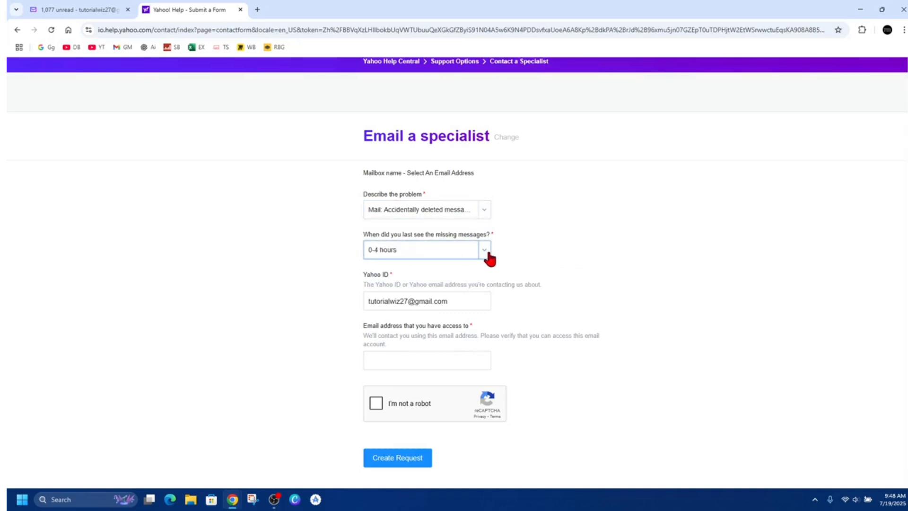
# - Set 'When did you last see the missing messages?' to 4 days
pyautogui.click(484, 250)
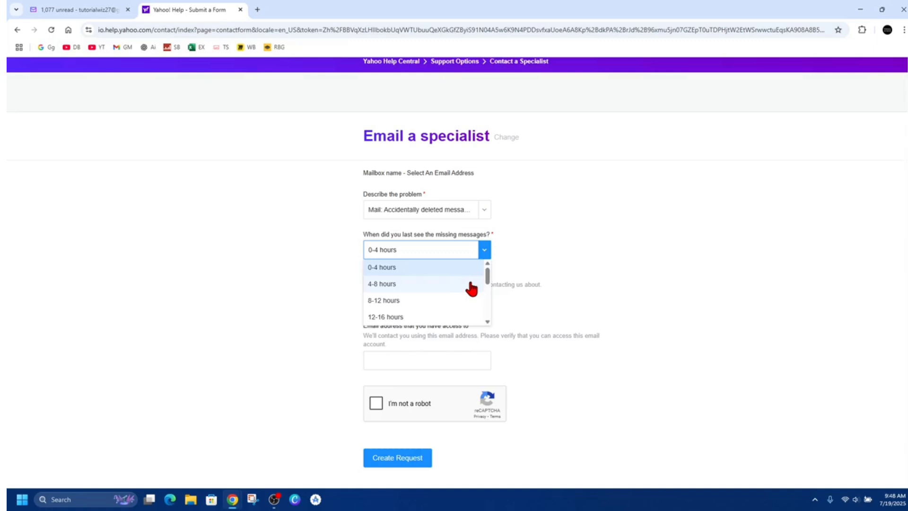
pyautogui.scroll(-3)
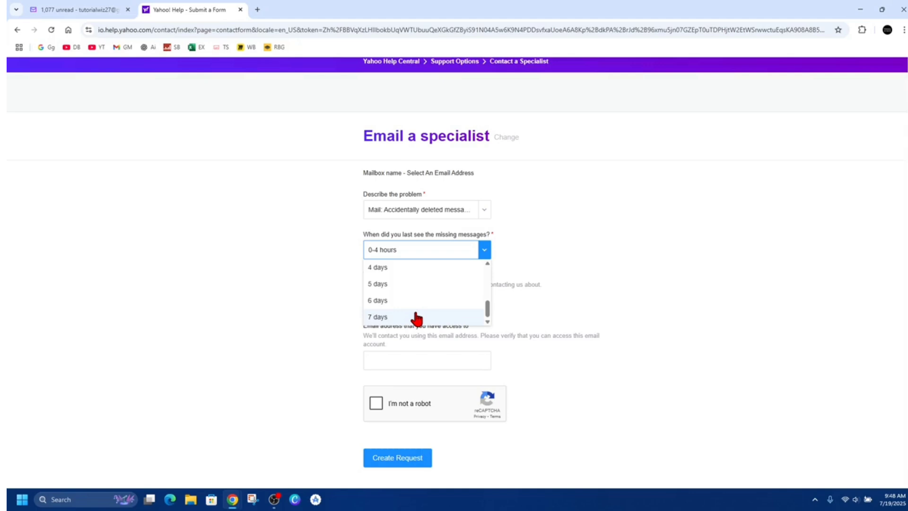
pyautogui.moveTo(413, 324)
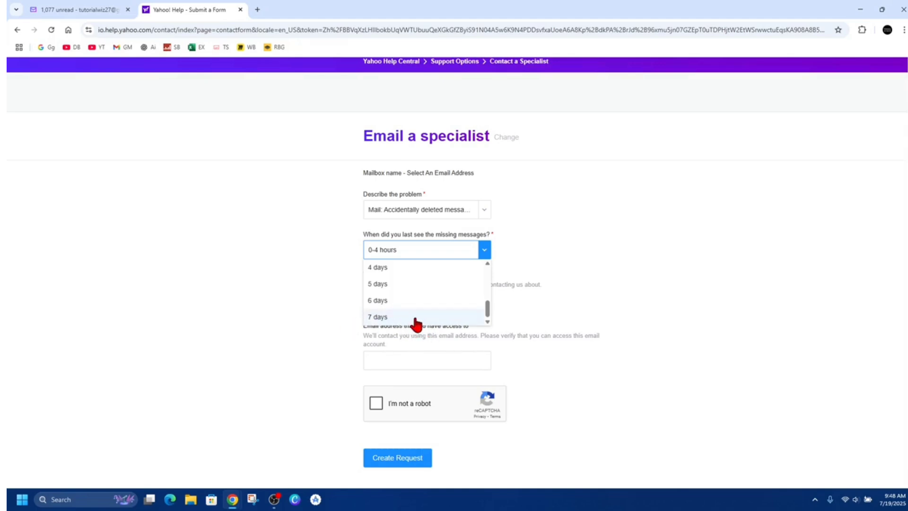
pyautogui.moveTo(384, 283)
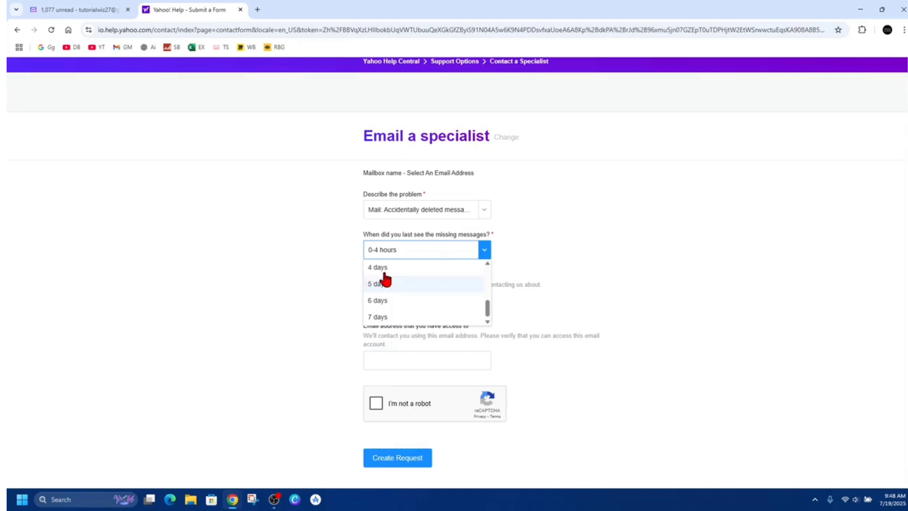
pyautogui.click(377, 267)
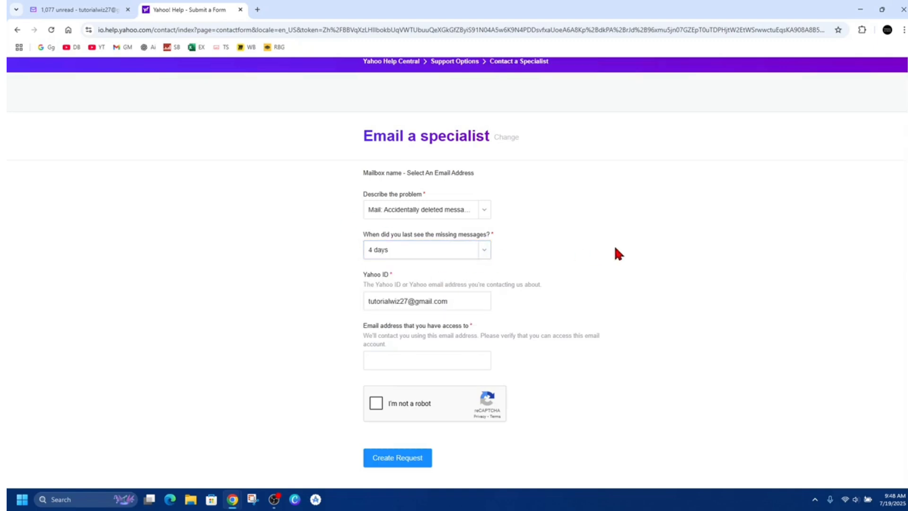
pyautogui.click(426, 301)
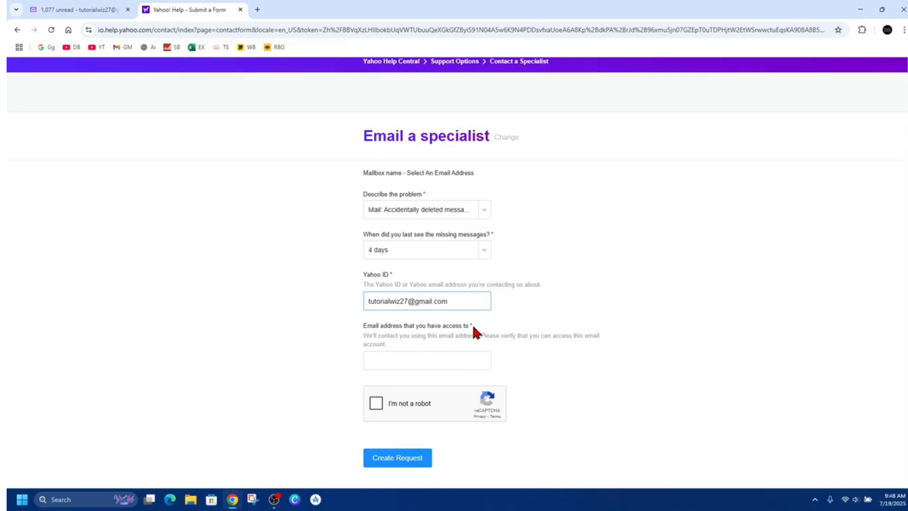
pyautogui.click(427, 360)
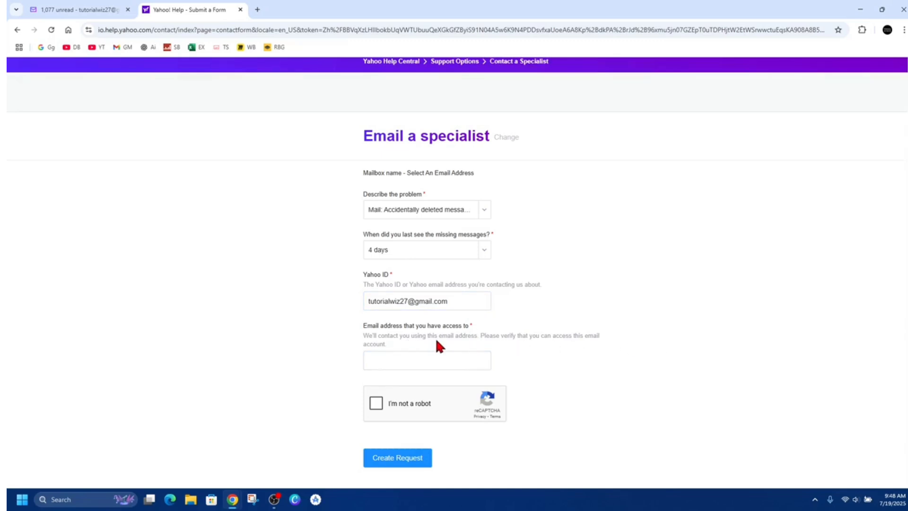
pyautogui.moveTo(556, 346)
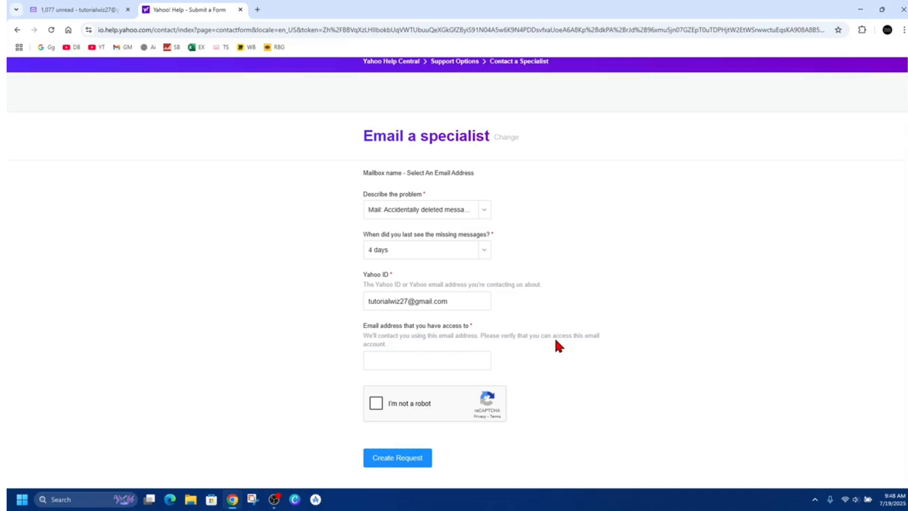
pyautogui.click(427, 360)
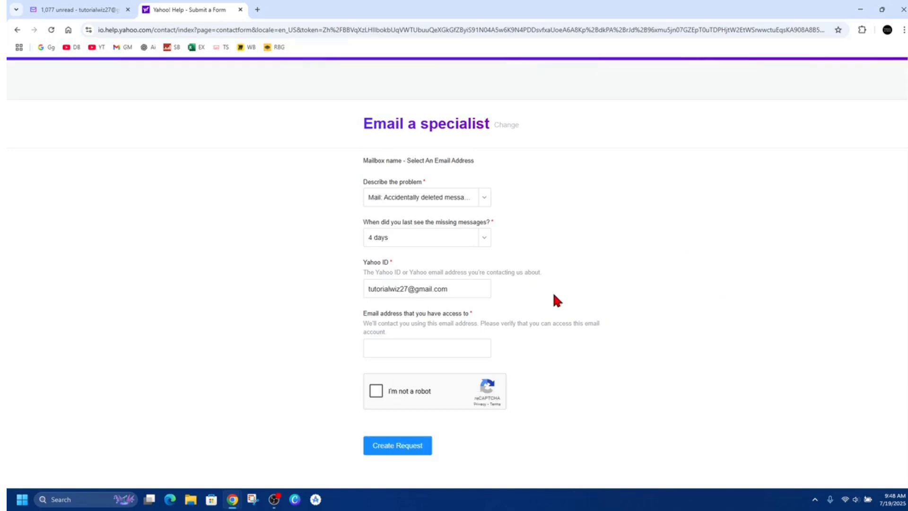
pyautogui.moveTo(597, 282)
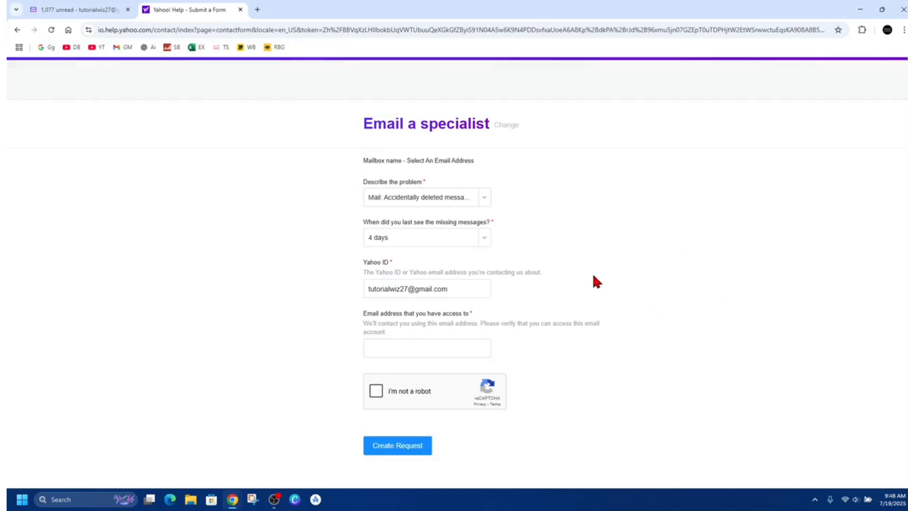